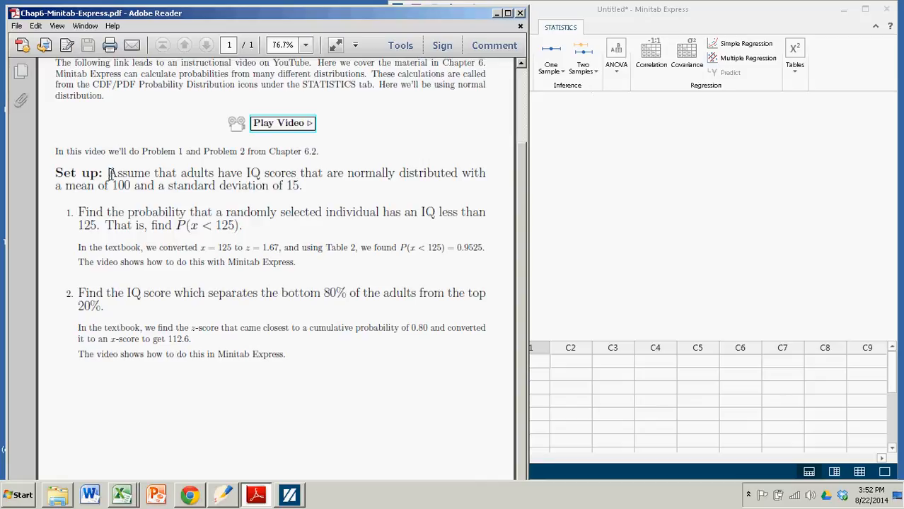
Highlight the problem text: Normal mean 100, sd 15, and IQ less than 125
left_click_drag(108, 173, 303, 185)
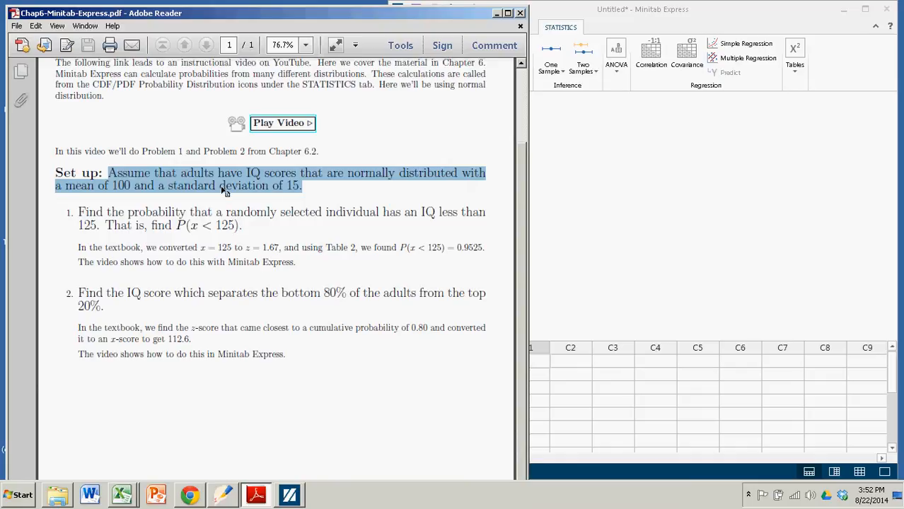
mouse_move(295, 190)
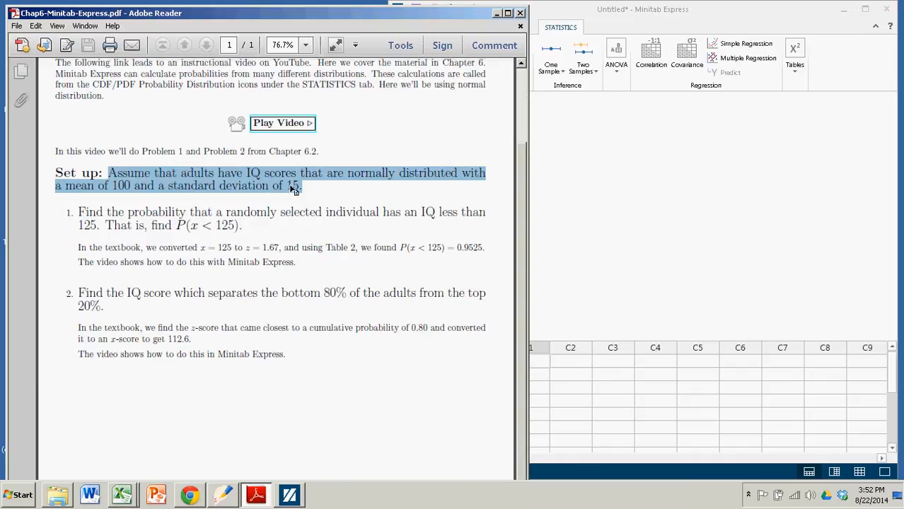
left_click(275, 213)
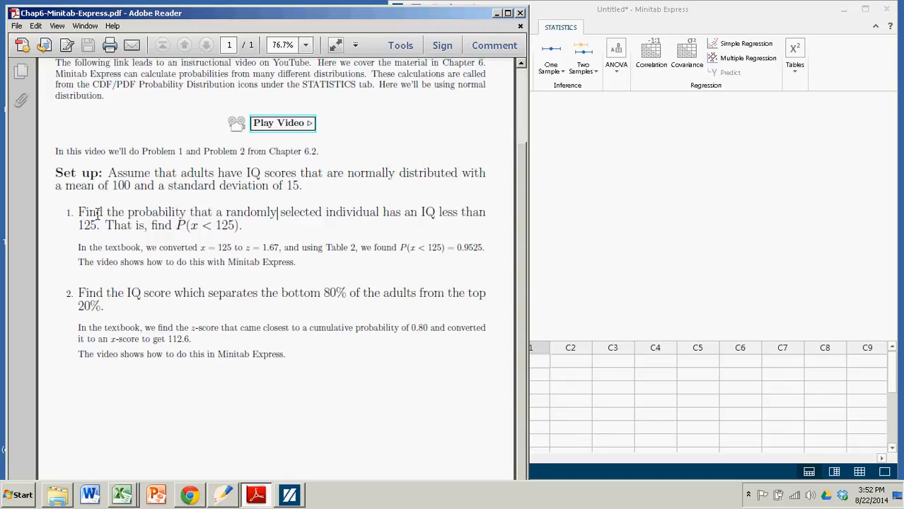
left_click_drag(79, 212, 99, 225)
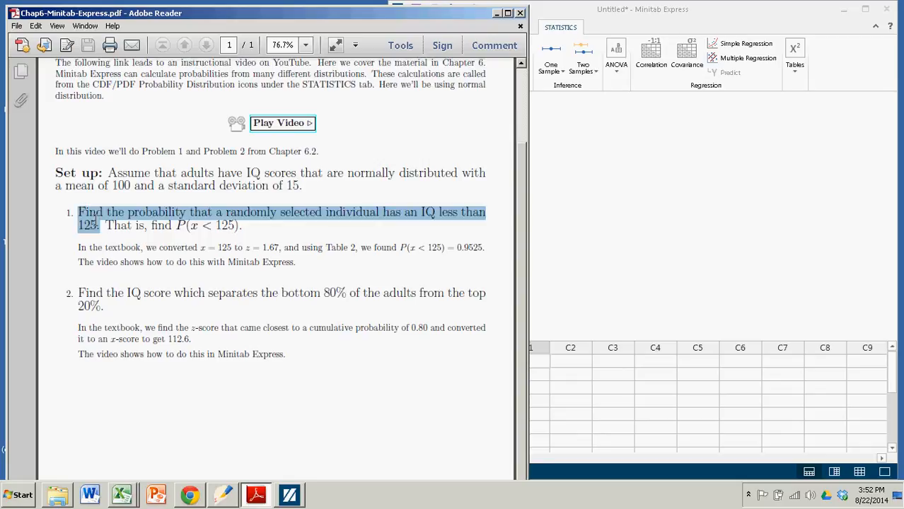
mouse_move(127, 241)
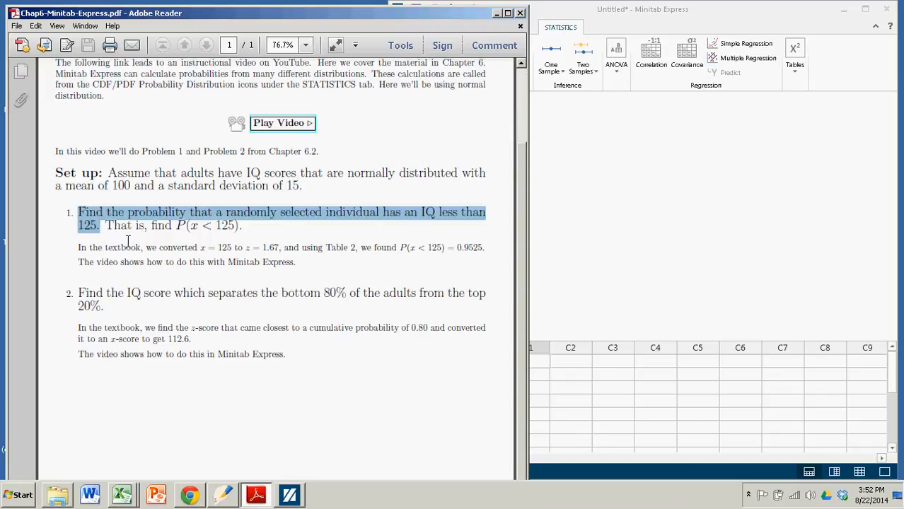
mouse_move(113, 226)
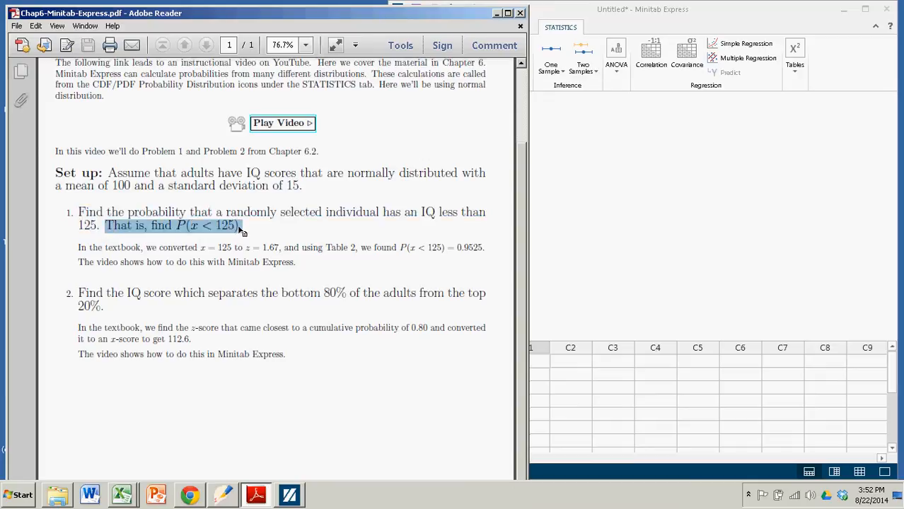
mouse_move(265, 236)
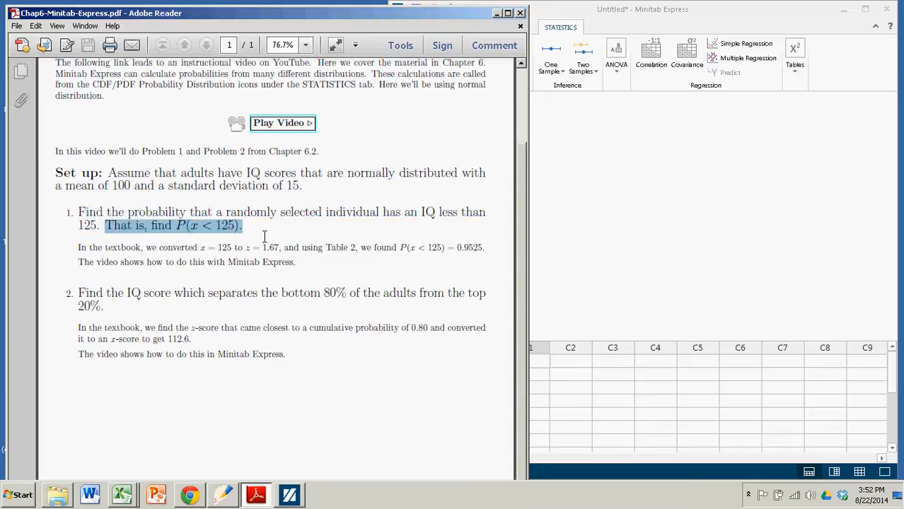
mouse_move(231, 247)
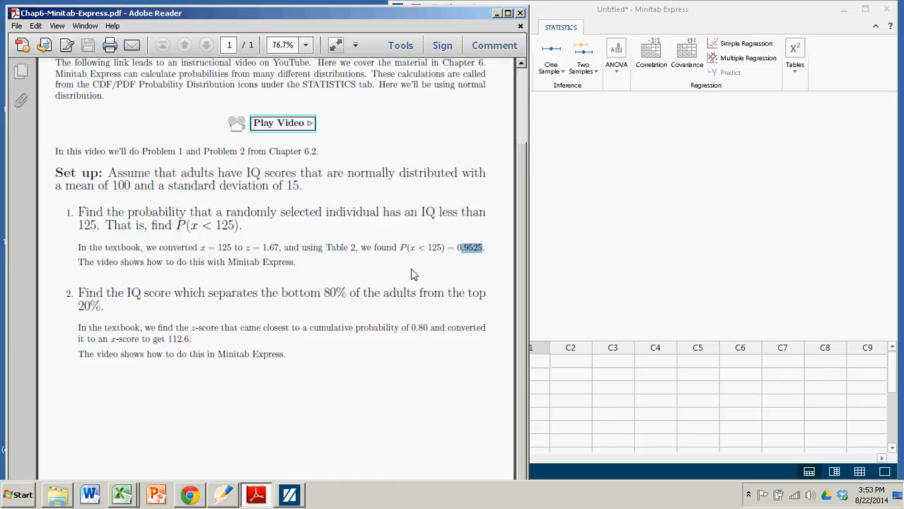
mouse_move(614, 271)
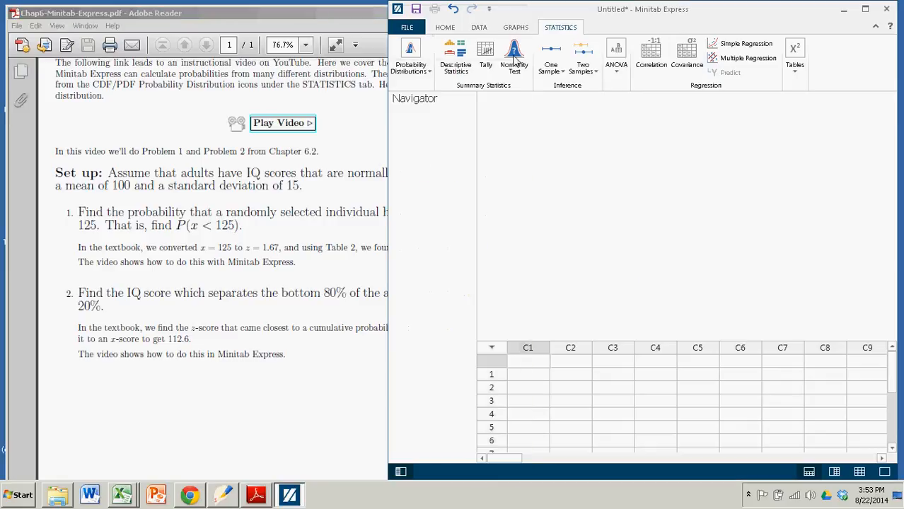
From Statistics, reach the CDF/PDF list of probability distribution calculations
left_click(445, 27)
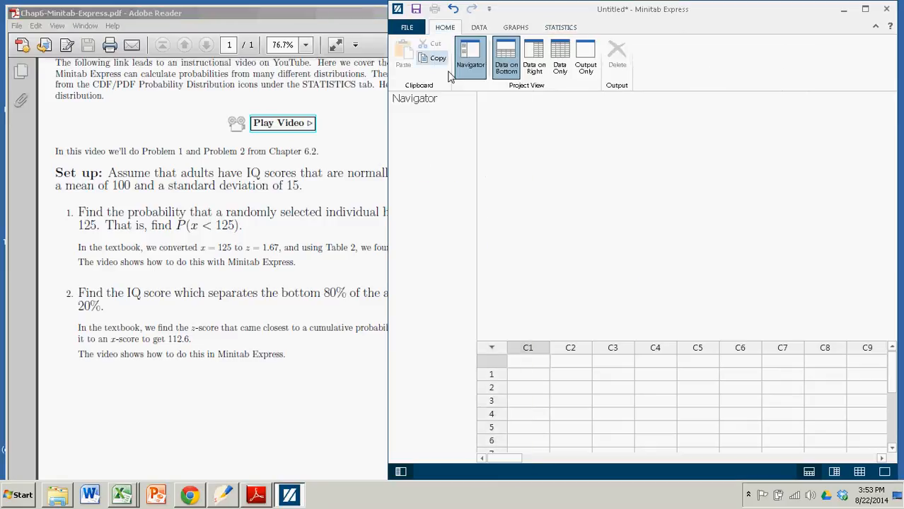
left_click(561, 27)
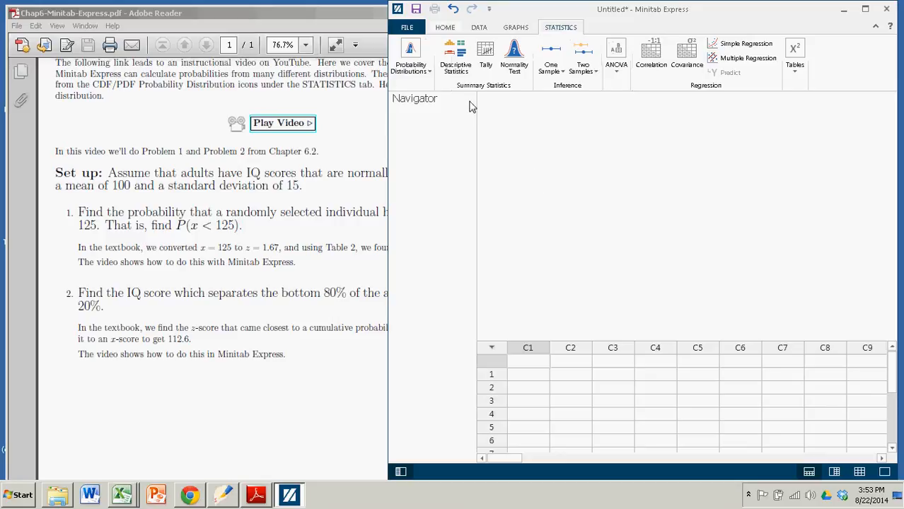
left_click(410, 57)
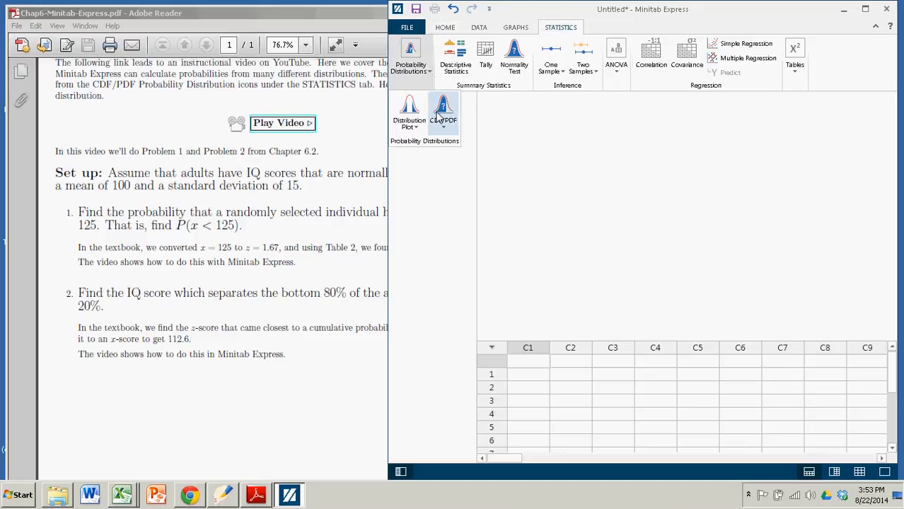
left_click(444, 116)
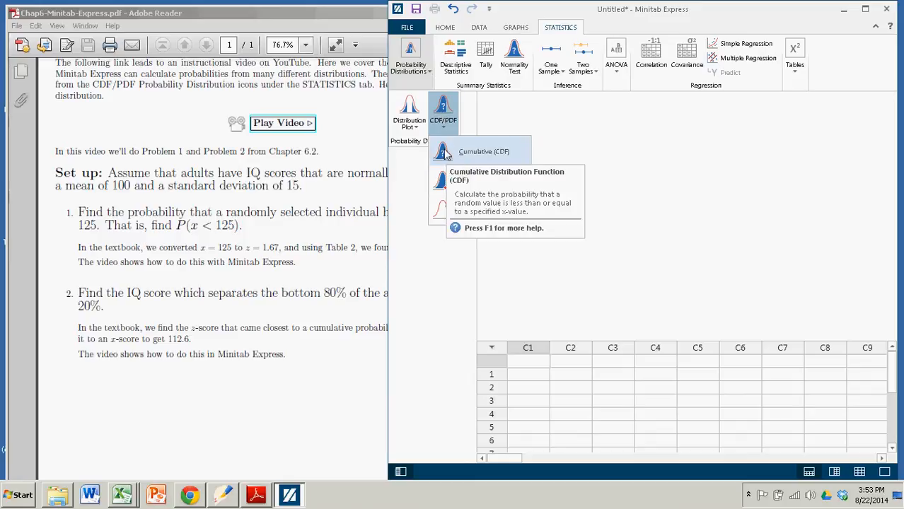
mouse_move(446, 157)
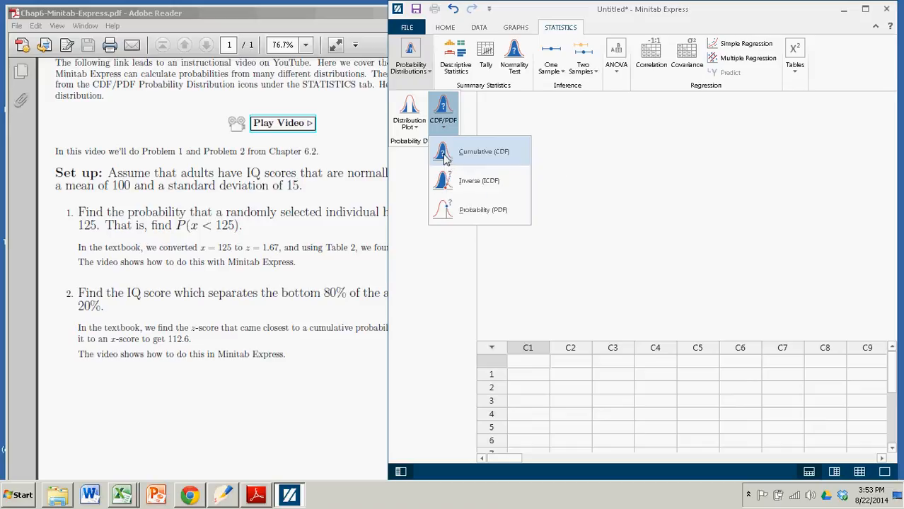
Compute the cumulative probability of 125 for Normal with mean 100 and sd 15
left_click(484, 152)
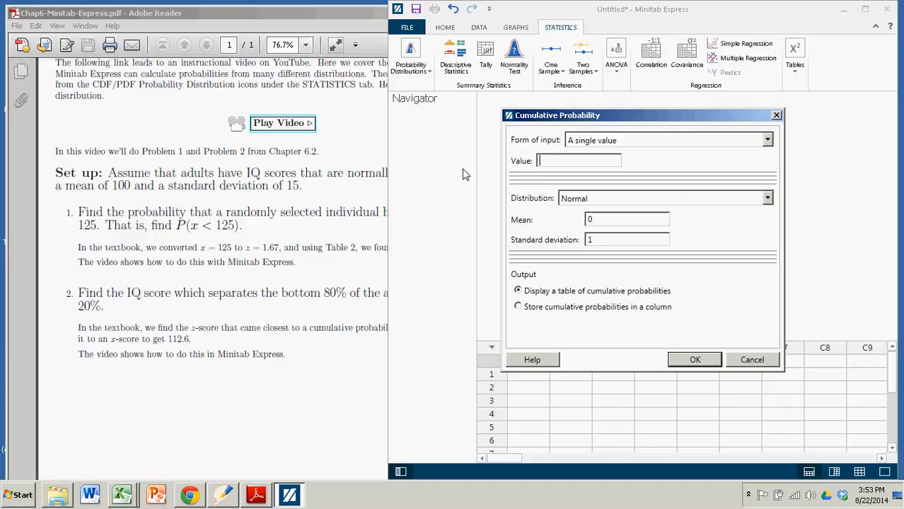
type("125")
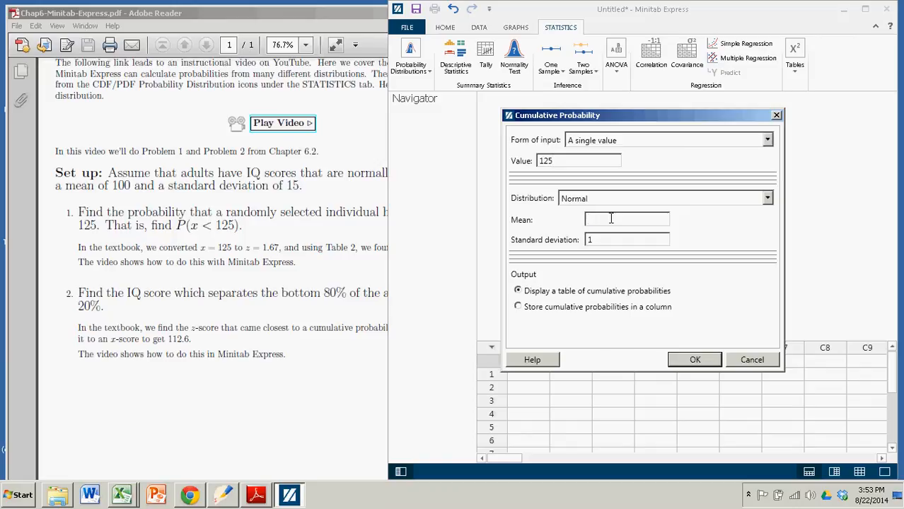
type("100")
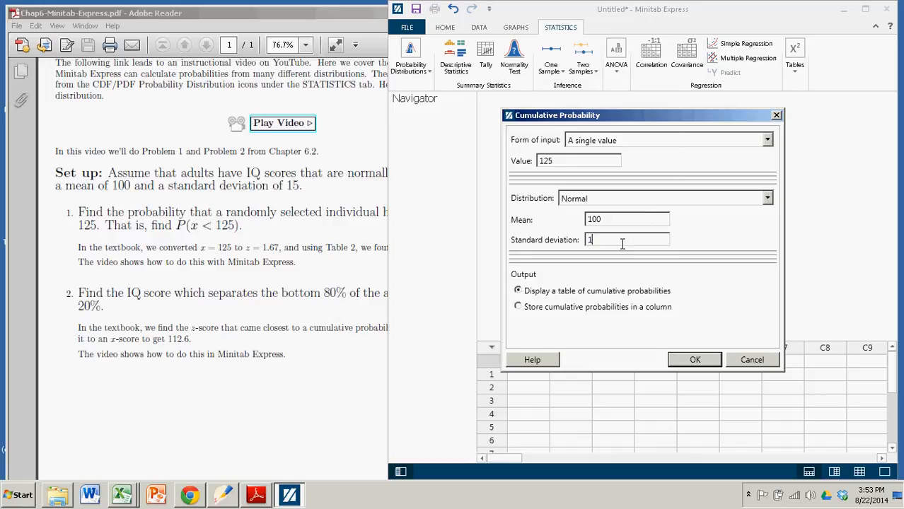
type("5")
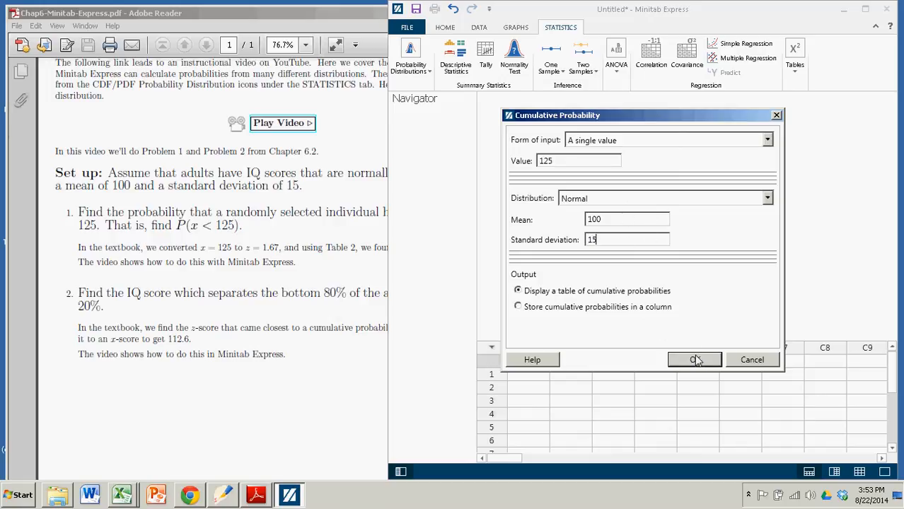
left_click(693, 361)
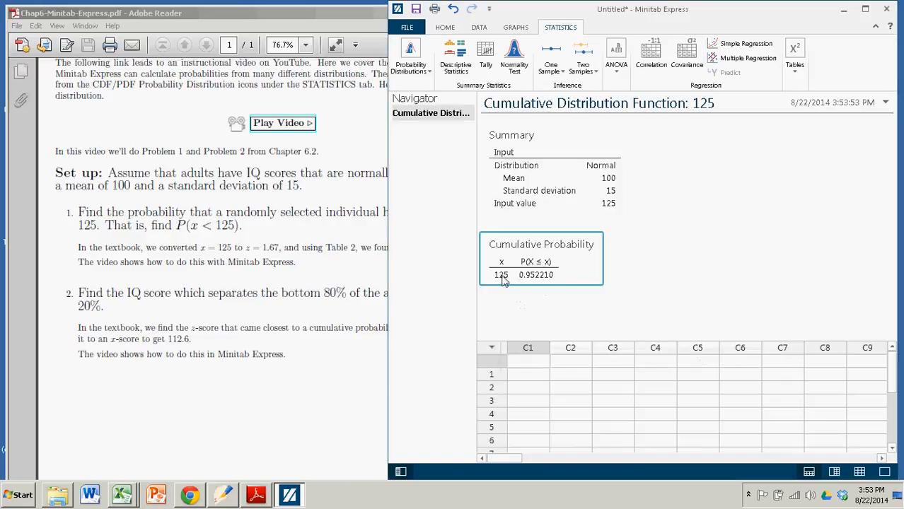
mouse_move(518, 288)
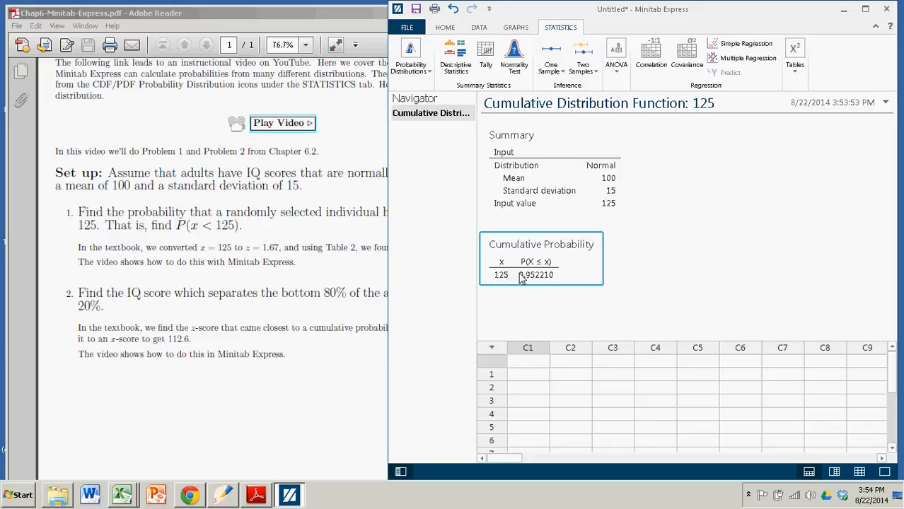
mouse_move(530, 270)
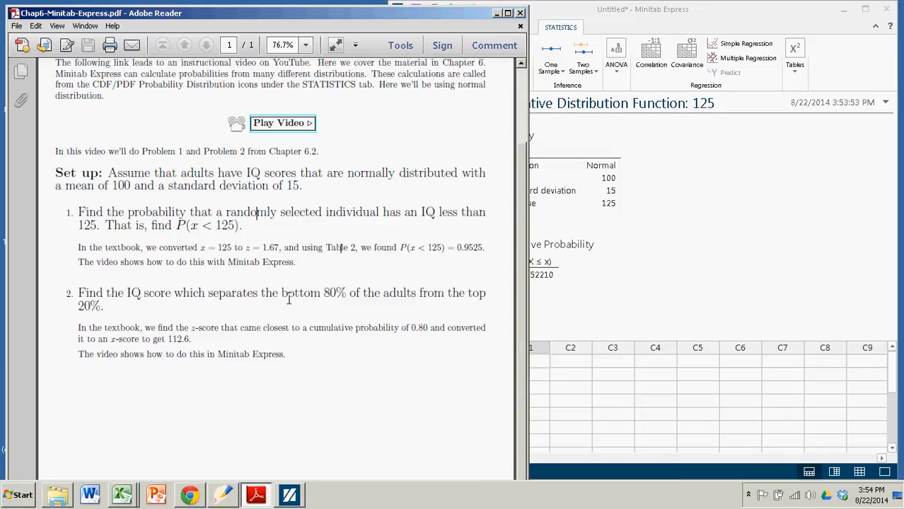
double_click(89, 293)
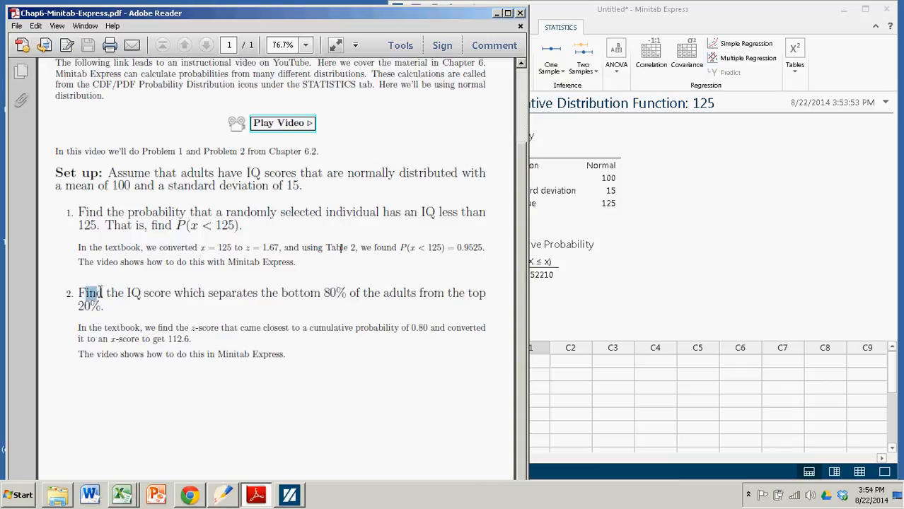
left_click_drag(80, 293, 320, 293)
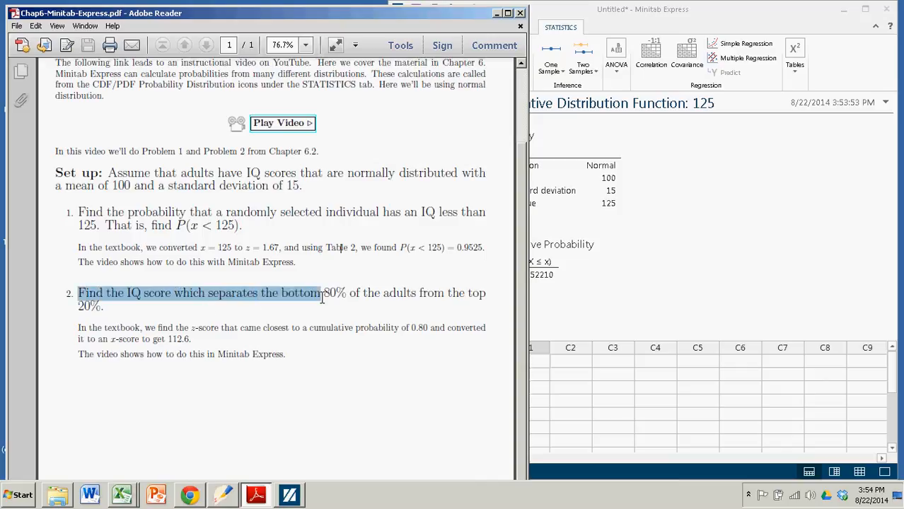
left_click_drag(321, 293, 484, 293)
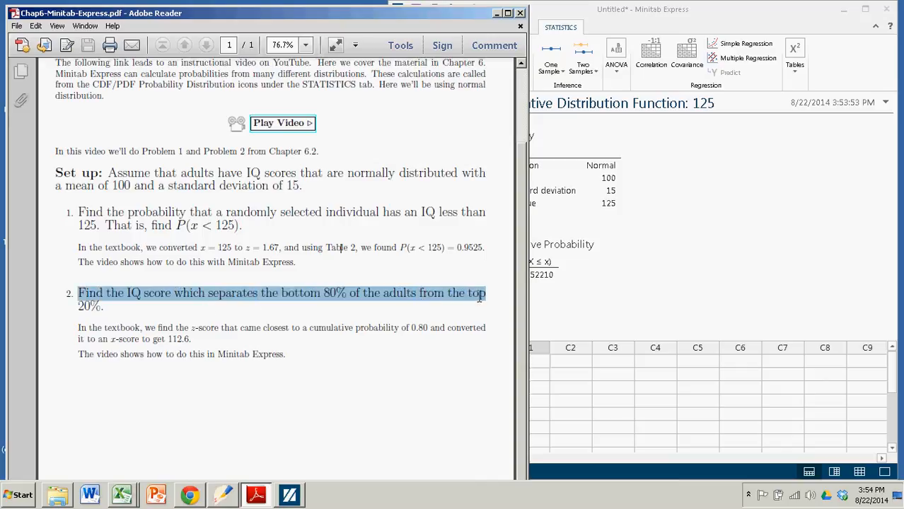
mouse_move(379, 308)
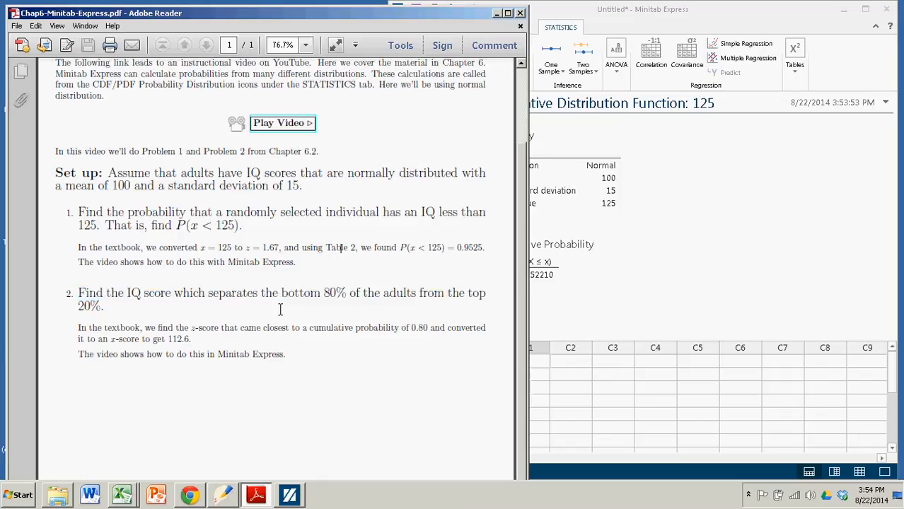
mouse_move(141, 324)
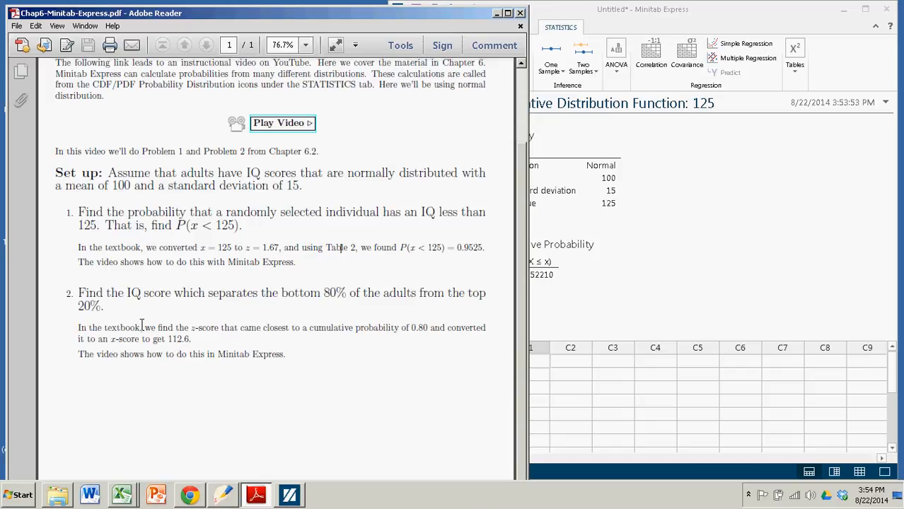
mouse_move(191, 328)
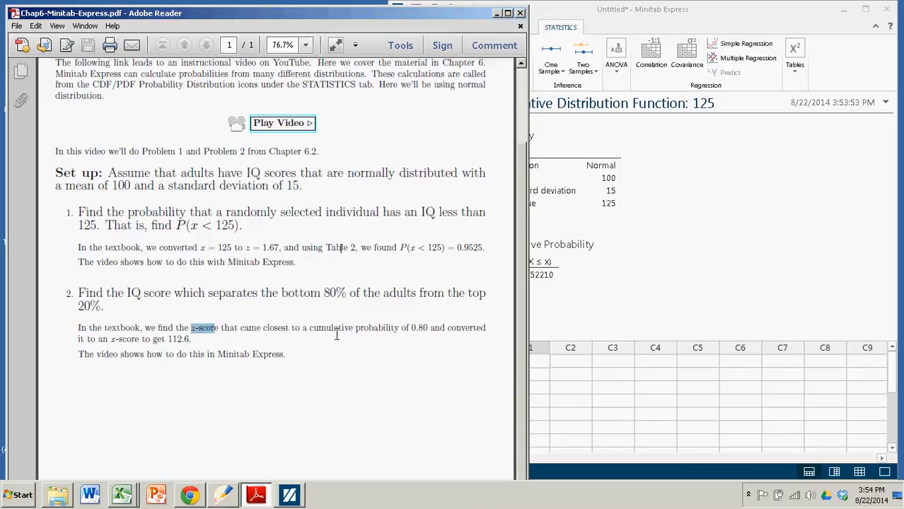
double_click(419, 329)
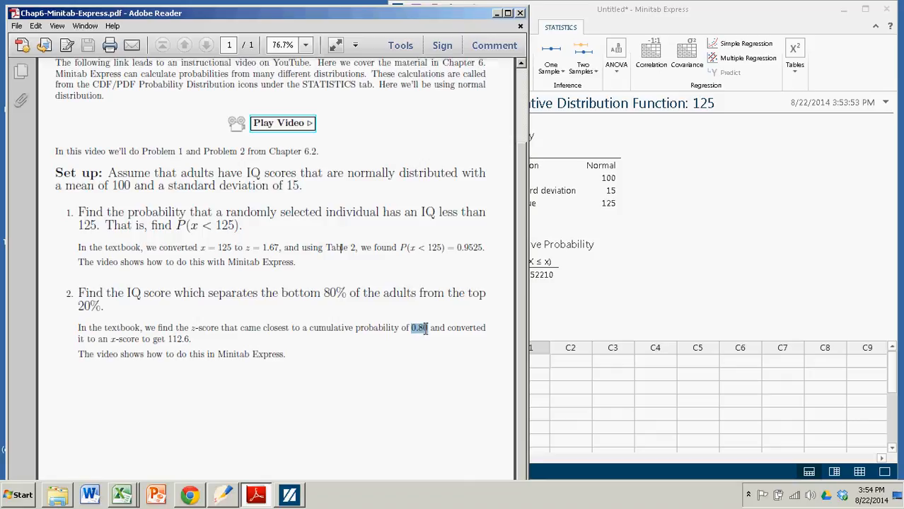
mouse_move(430, 379)
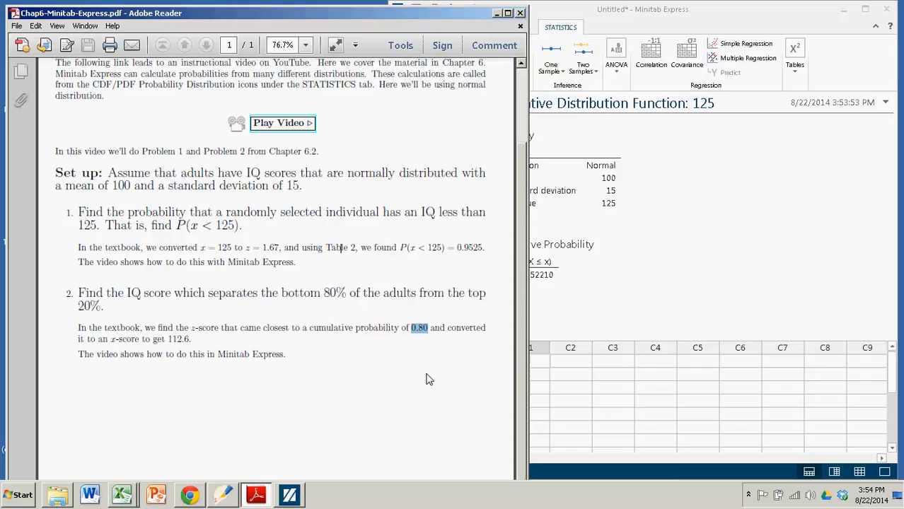
mouse_move(318, 399)
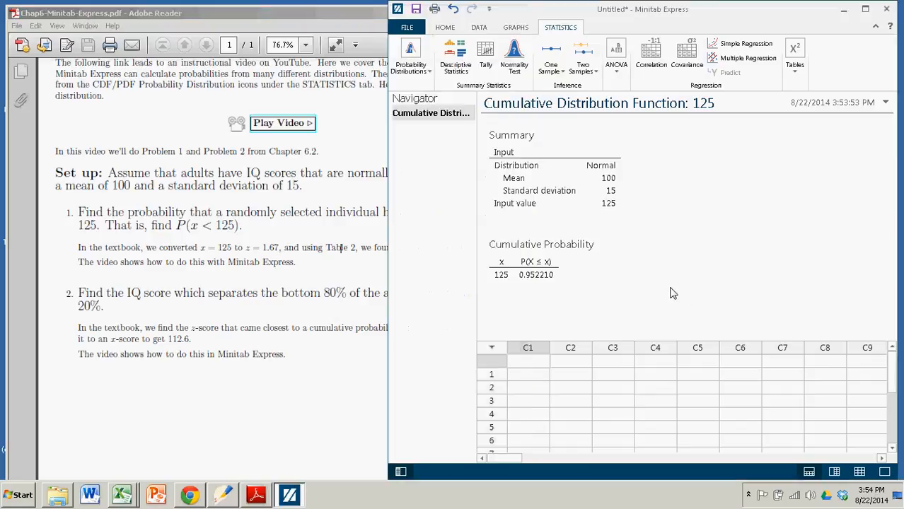
mouse_move(552, 88)
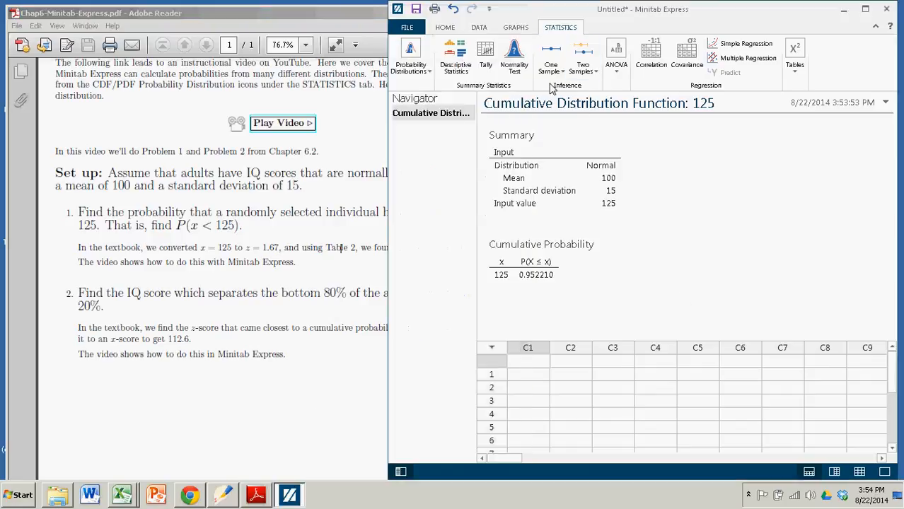
Reopen the CDF/PDF calculation list under Probability Distributions for Problem 2
left_click(410, 56)
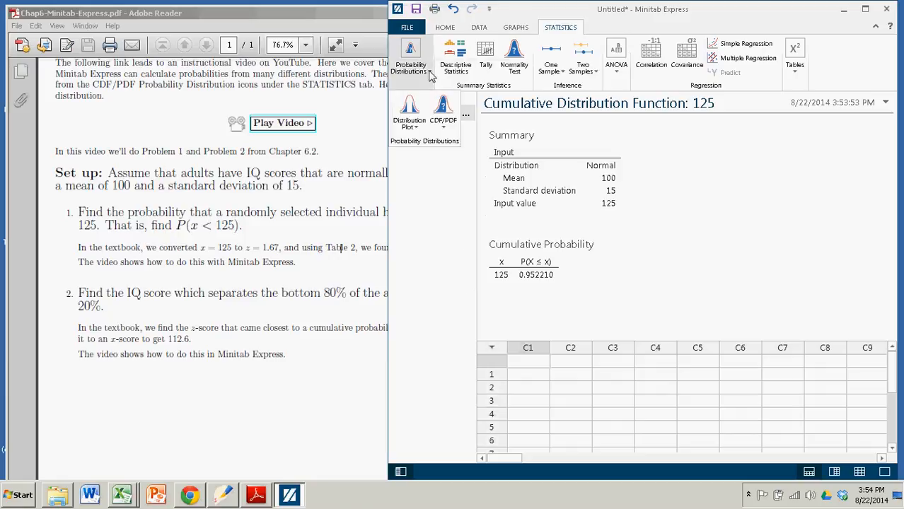
mouse_move(444, 113)
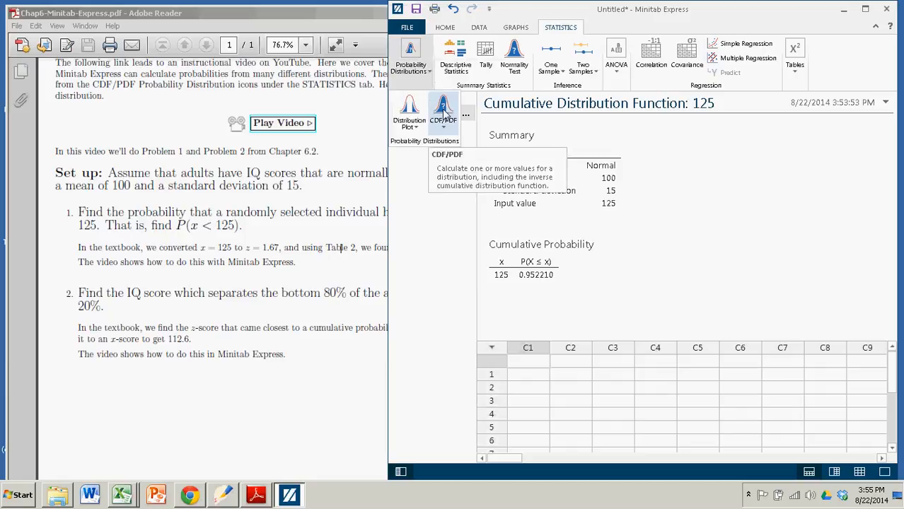
left_click(445, 114)
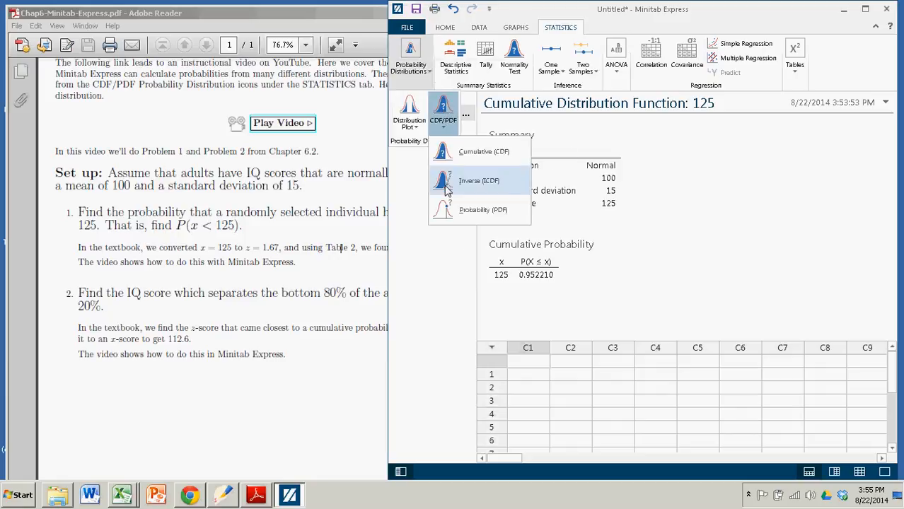
mouse_move(478, 181)
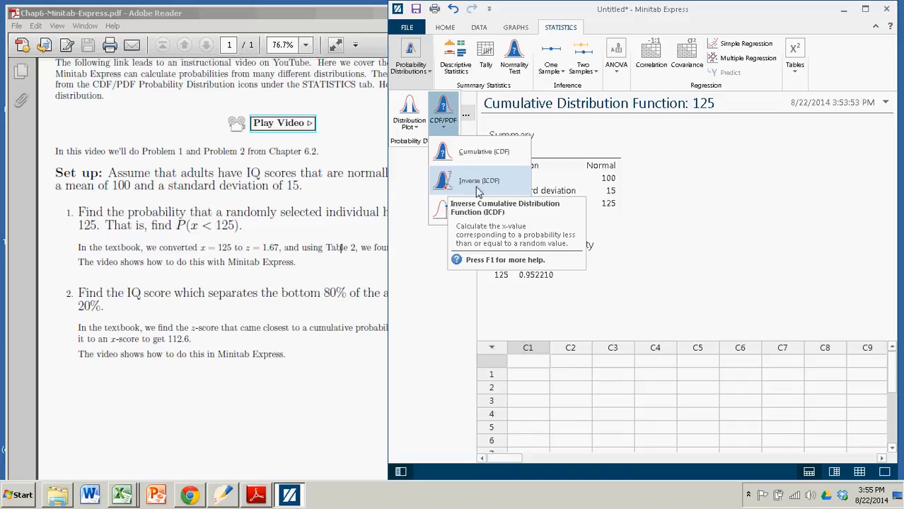
mouse_move(473, 192)
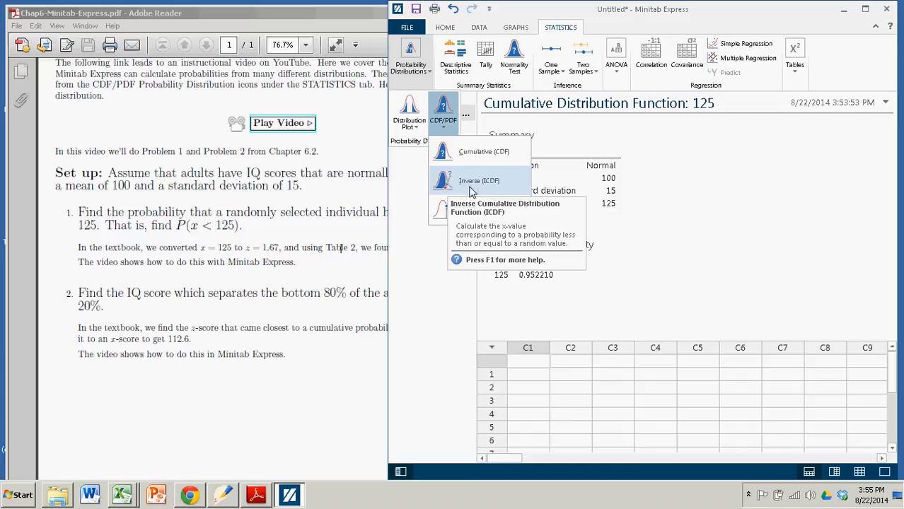
mouse_move(446, 177)
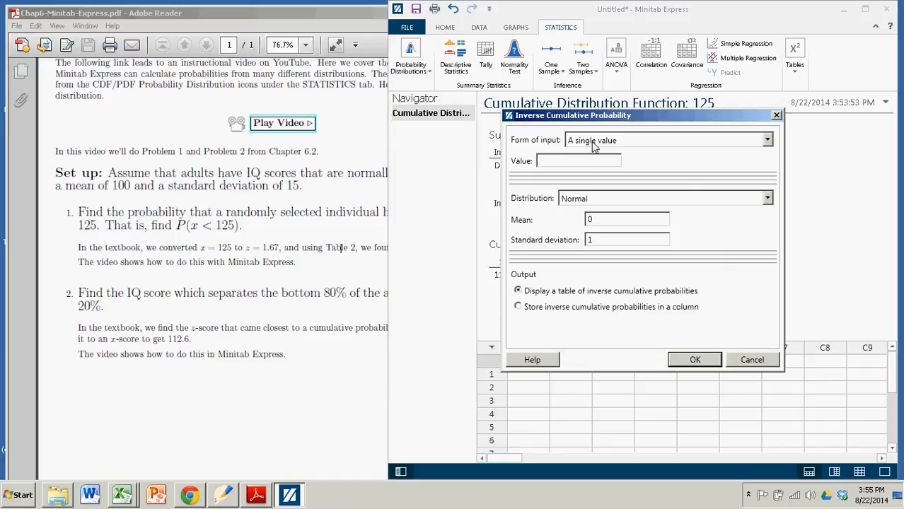
Compute the inverse cumulative x for probability 0.8 under Normal(100, 15)
left_click(577, 162)
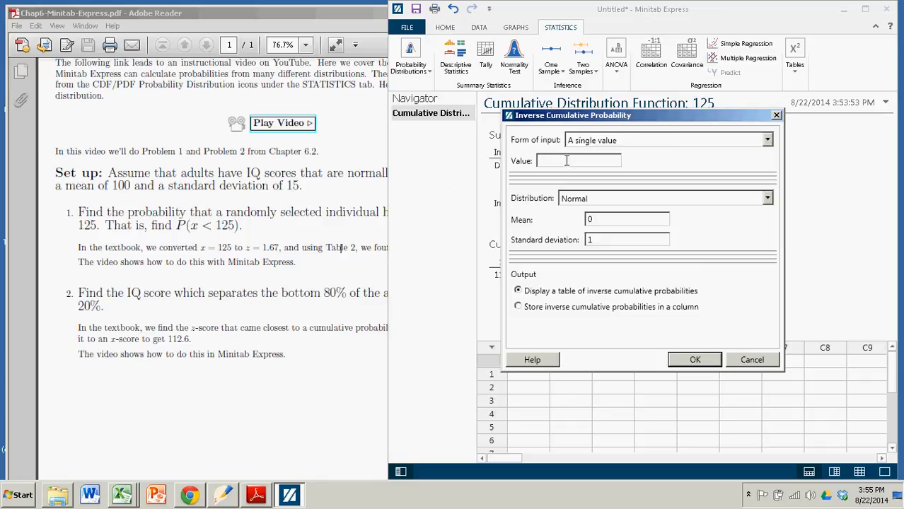
type(".8")
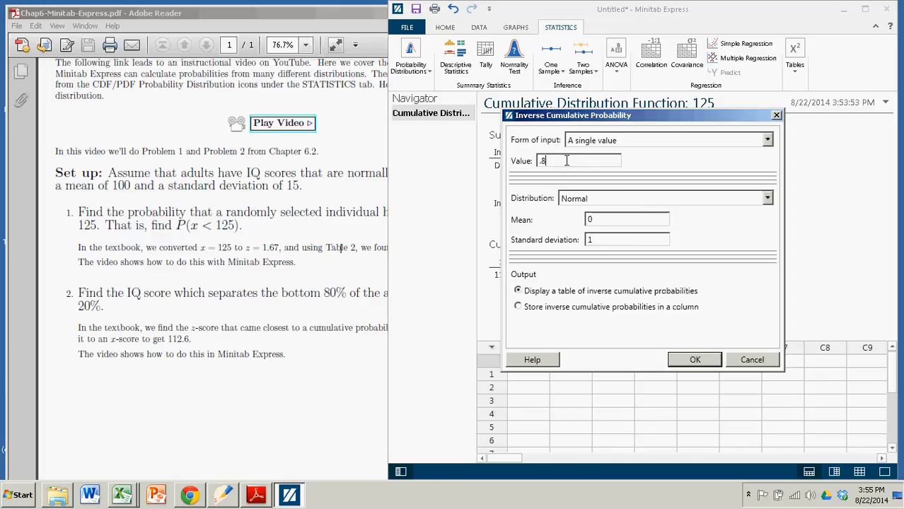
mouse_move(611, 204)
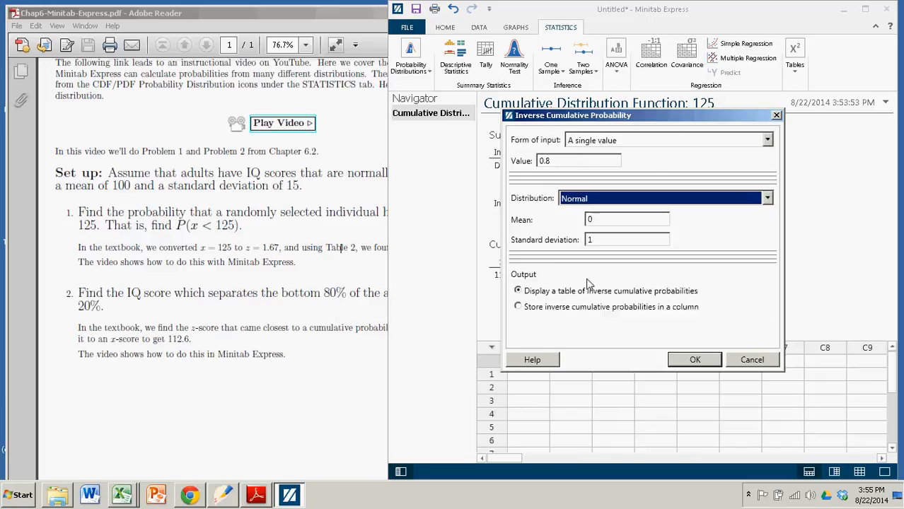
type("100")
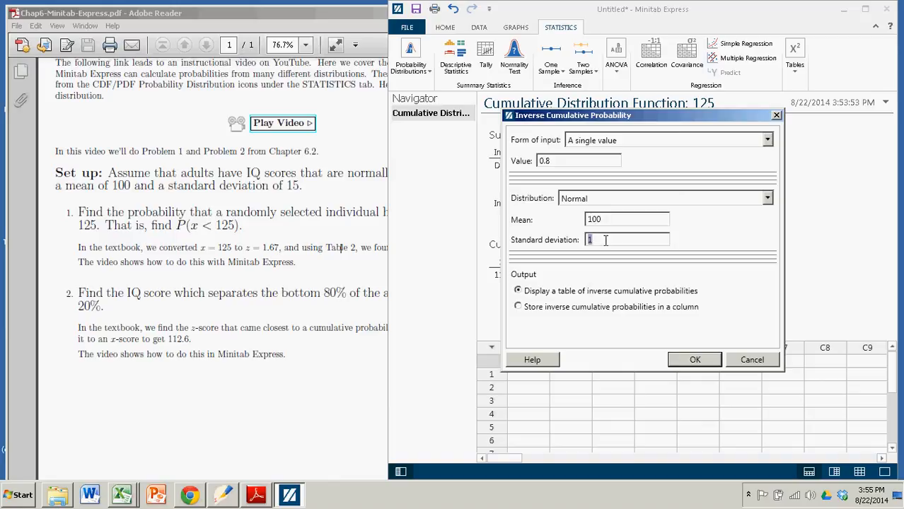
type("5")
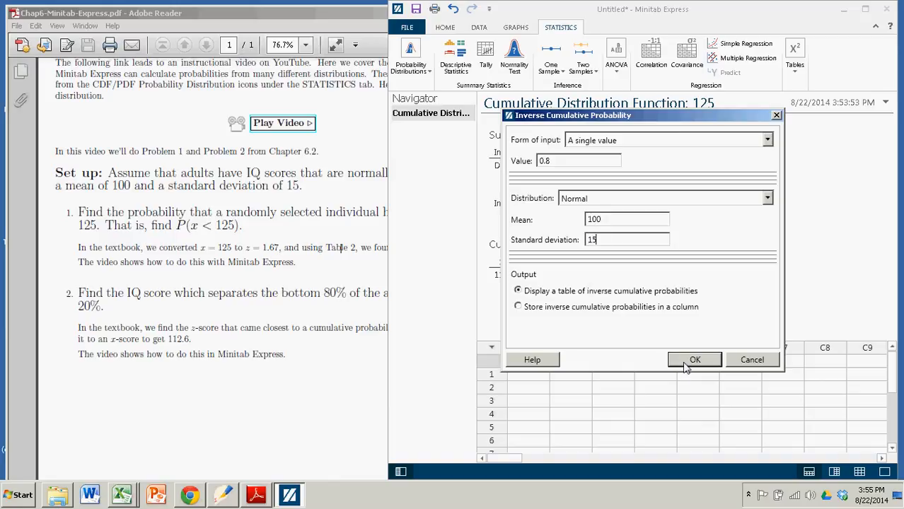
left_click(695, 359)
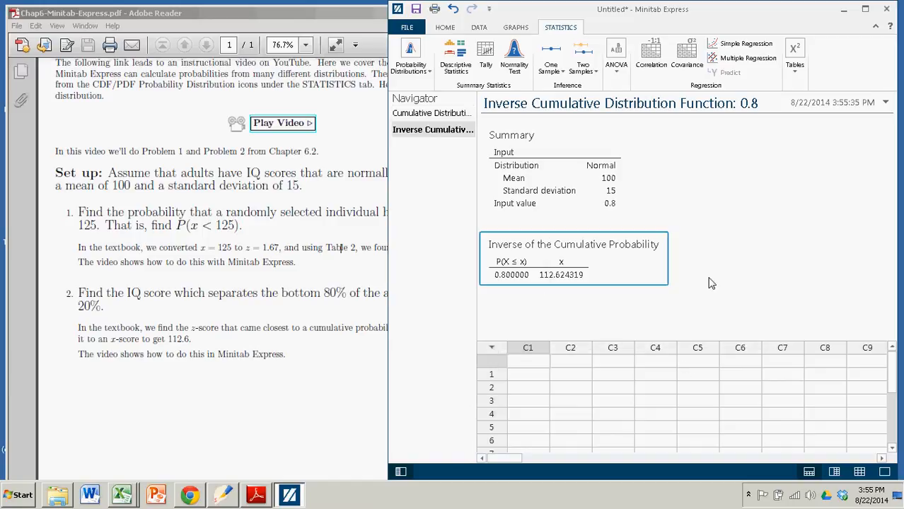
mouse_move(573, 280)
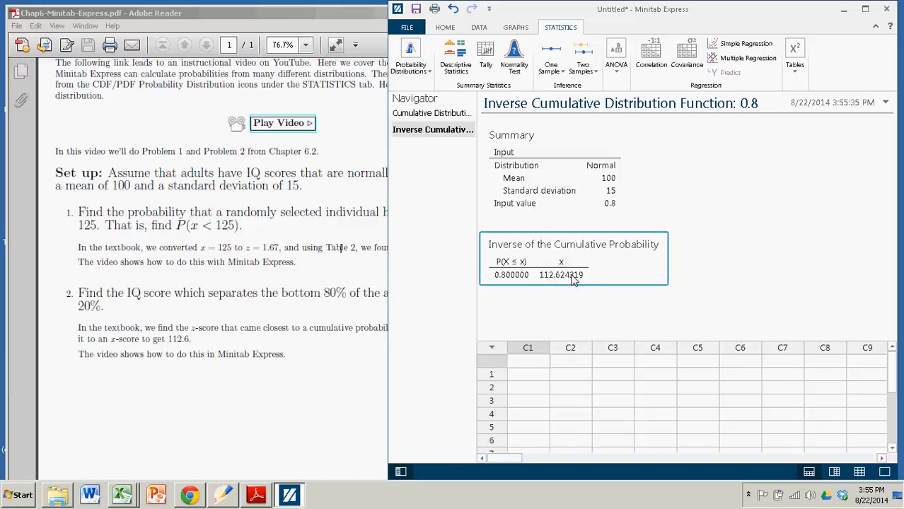